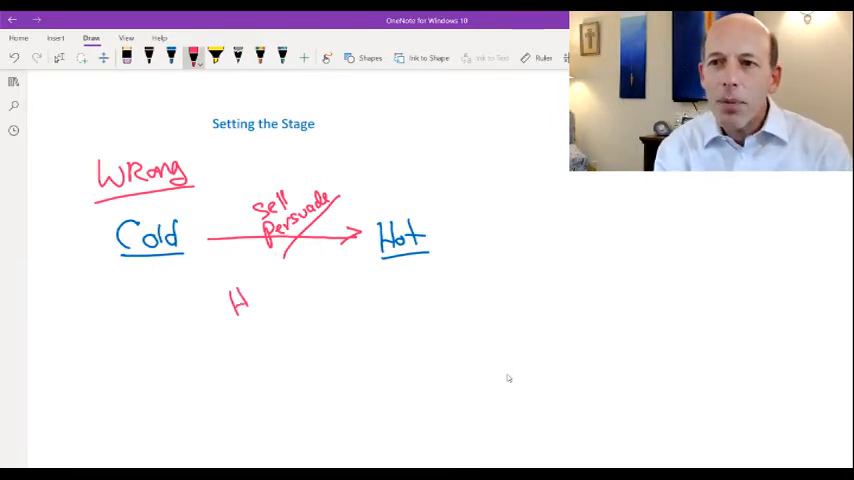
Step: Erase the handwritten Wrong cold-to-hot diagram, leaving only the Setting the Stage title
left_click_drag(236, 296, 290, 310)
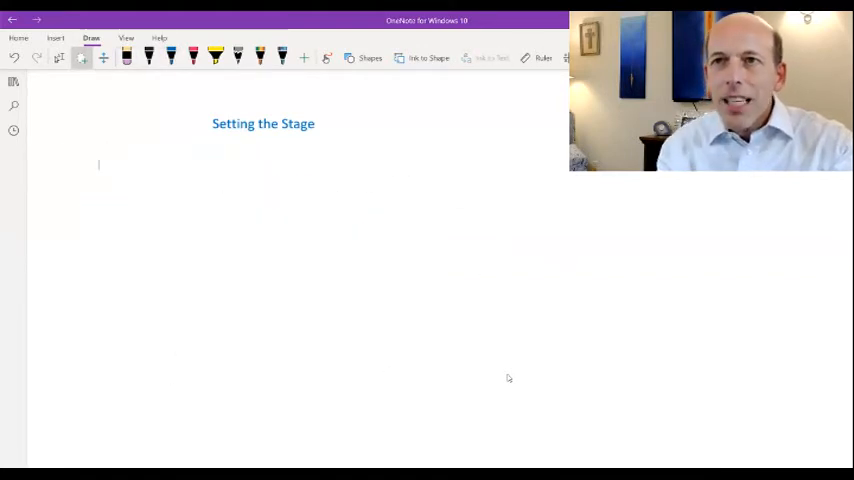
Step: Write Right in pink ink, then Cold, a boxed Microwave and Hot in blue ink
left_click(194, 56)
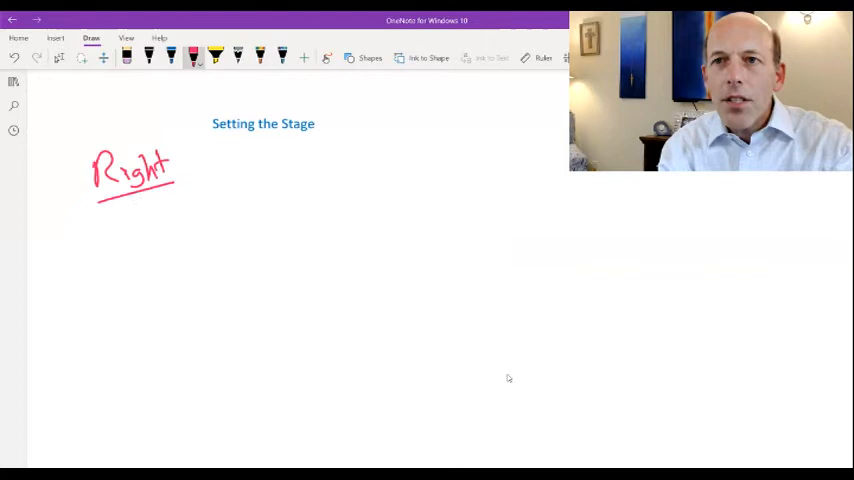
left_click(172, 56)
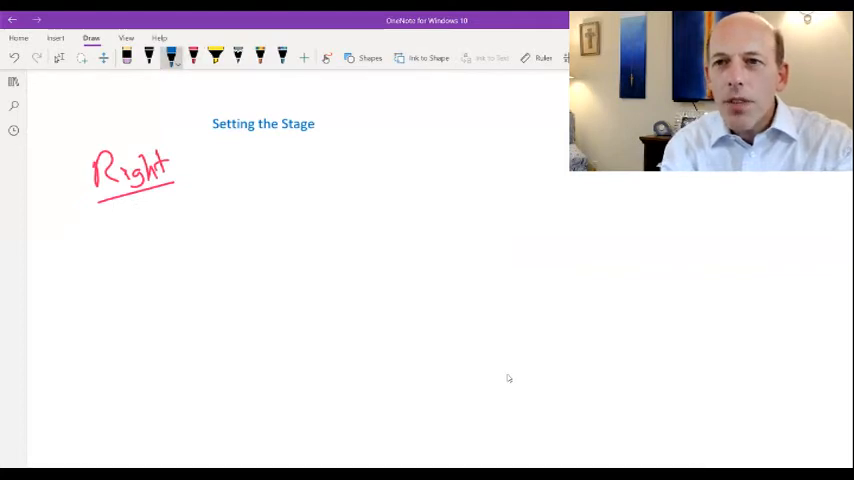
left_click_drag(84, 240, 180, 256)
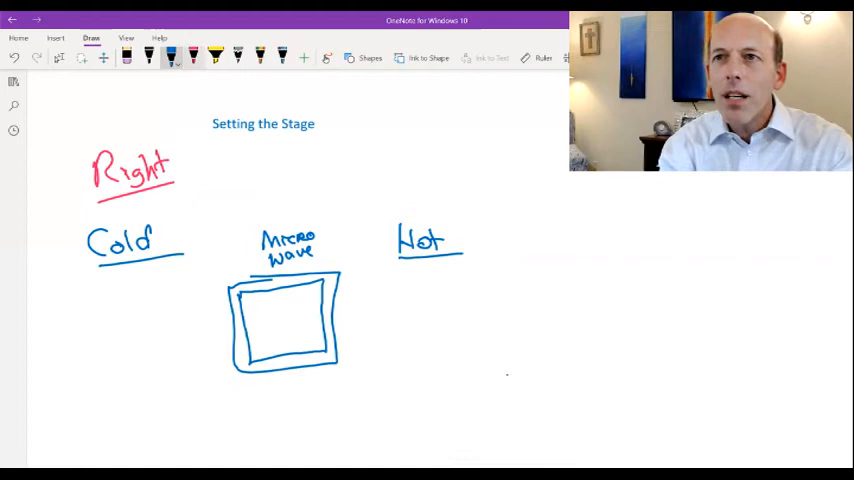
Step: Draw pink arrows into and out of the Microwave box and add a struck word with Invite below
left_click_drag(136, 316, 210, 340)
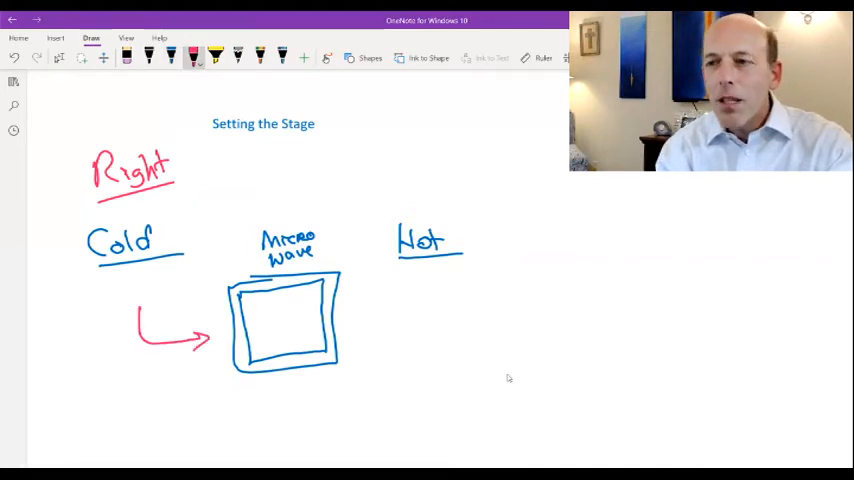
left_click_drag(360, 320, 416, 284)
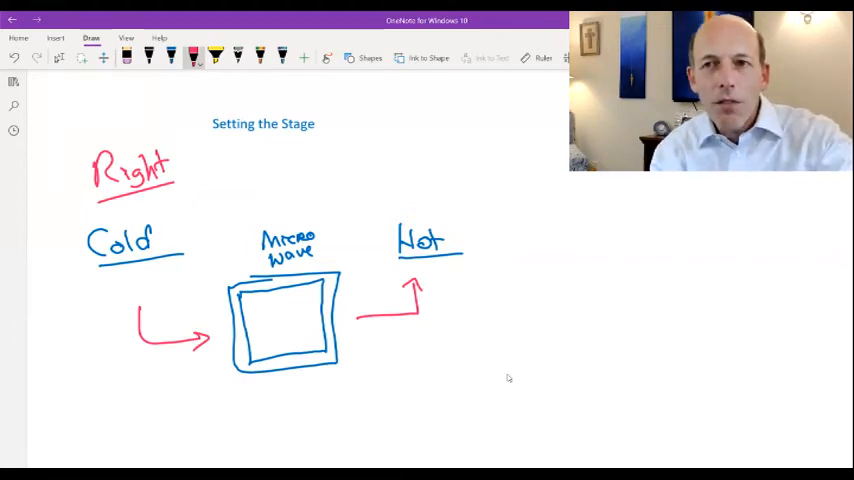
type("Sal")
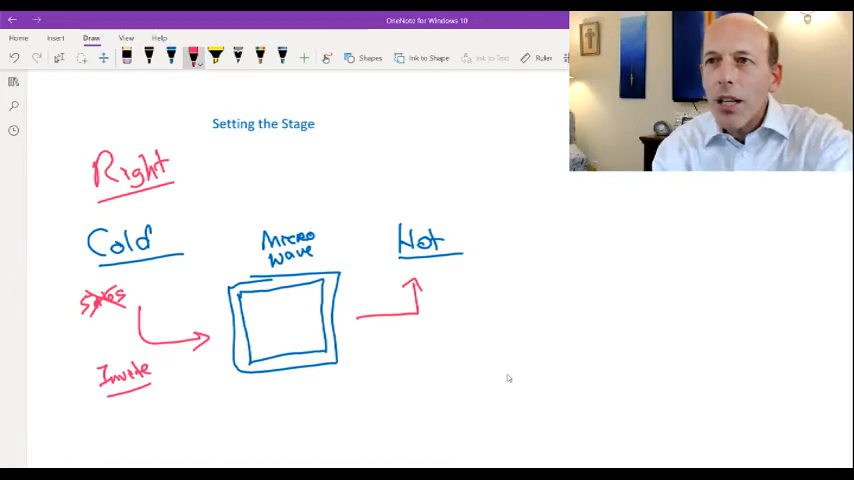
Step: Extend a long pink arrow to the right and add a circled Sizzle video note at its end
left_click_drag(300, 318, 576, 290)
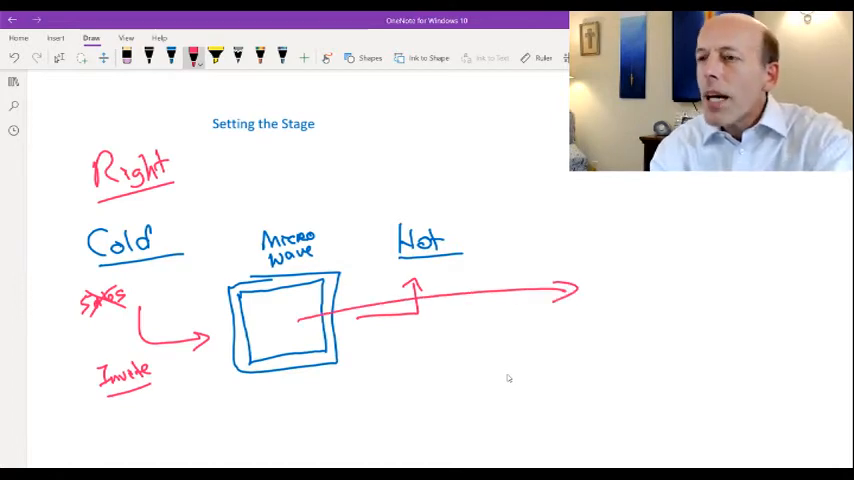
left_click_drag(600, 256, 624, 270)
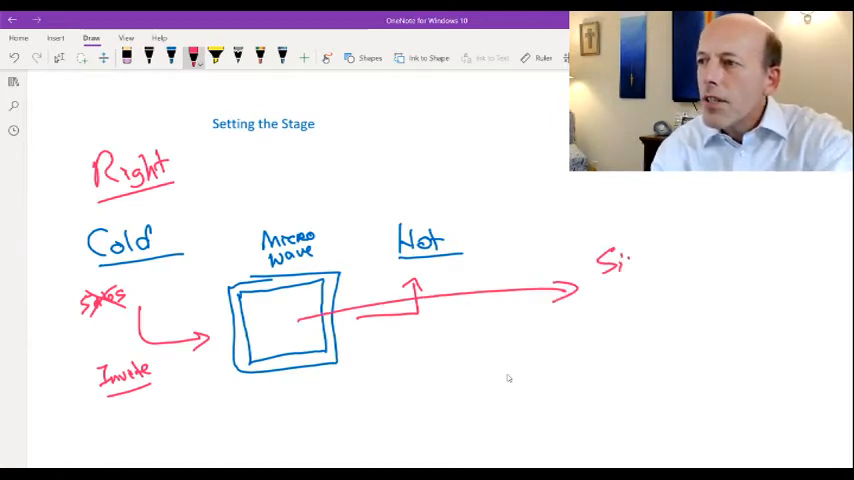
left_click_drag(620, 256, 660, 296)
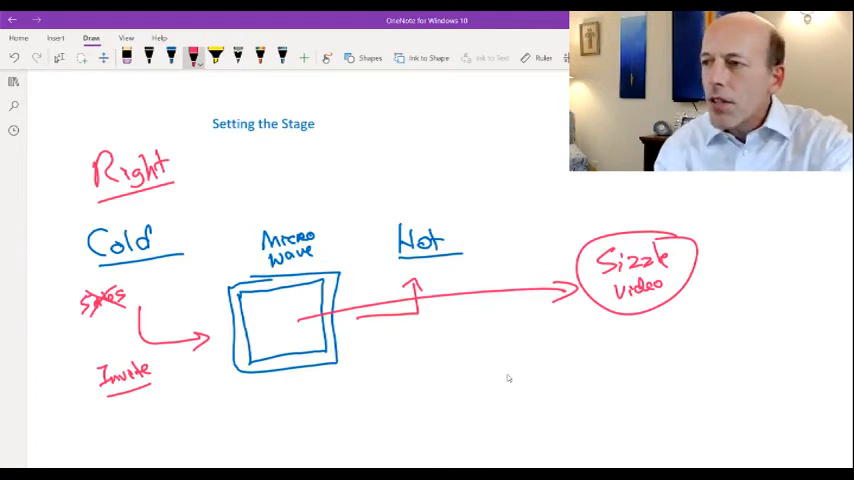
left_click_drag(584, 330, 656, 324)
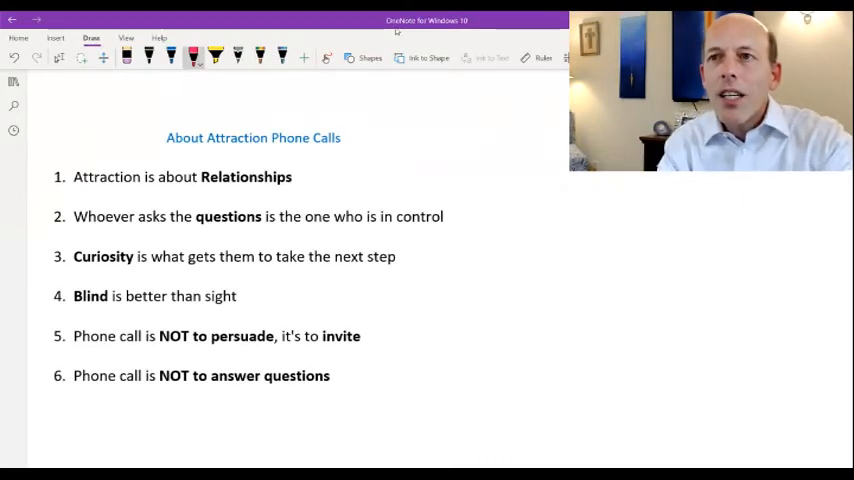
Step: Underline Relationships in red, add pointer marks beside it, and circle the 2 of point 2
left_click_drag(200, 188, 292, 188)
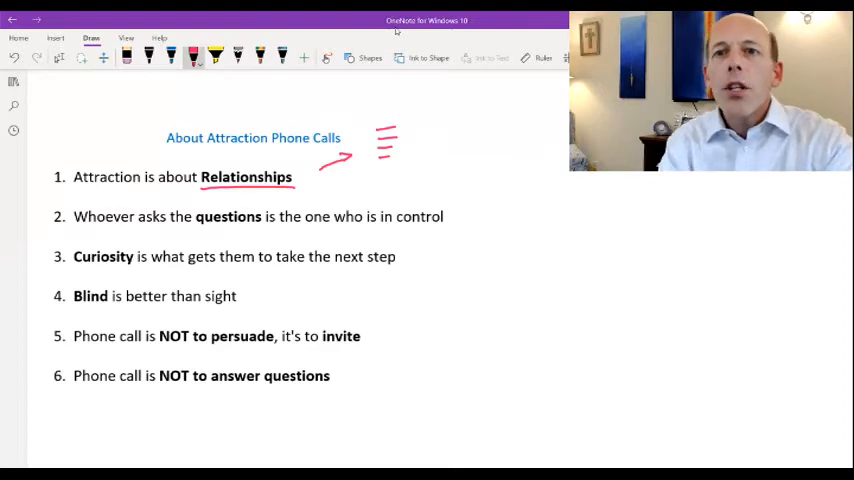
left_click_drag(50, 210, 68, 228)
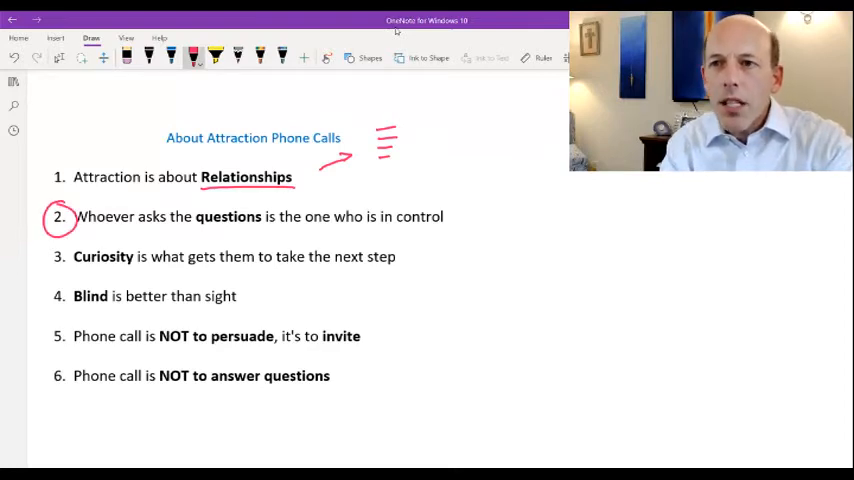
left_click_drag(196, 230, 262, 230)
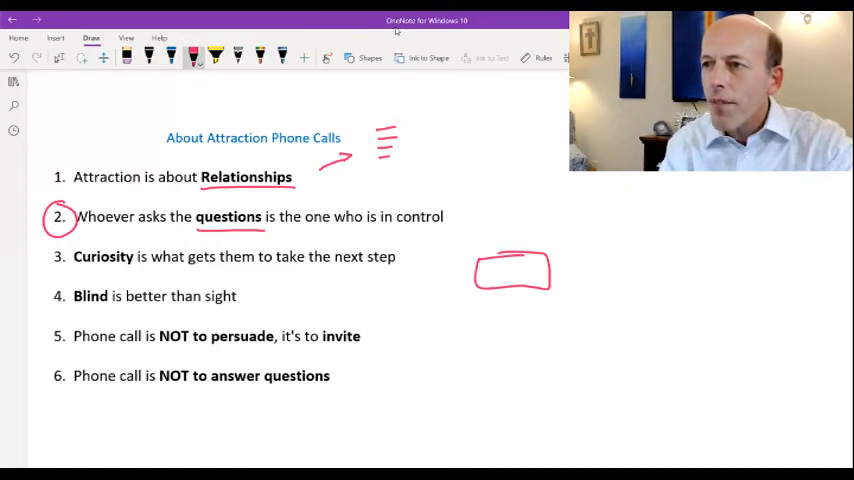
Step: Sketch a Prospect-labelled car with a winding arrow to a Dest. box and annotate principles 2–4
left_click_drag(490, 300, 536, 300)
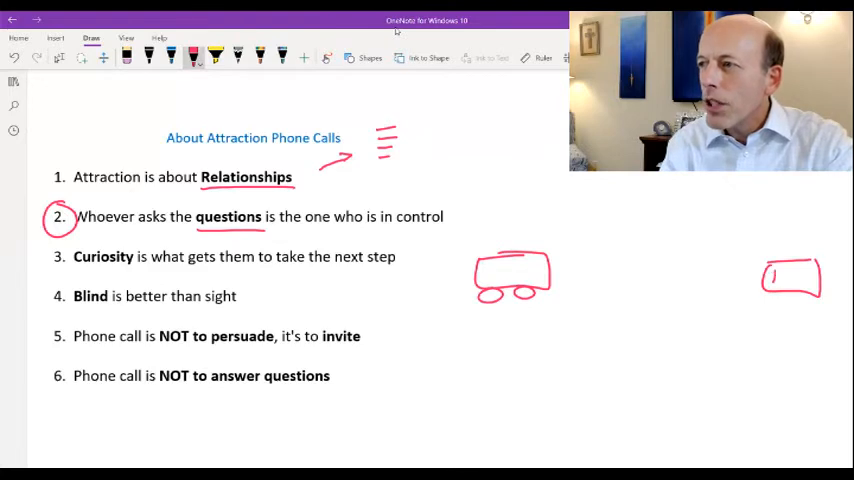
type("Desti")
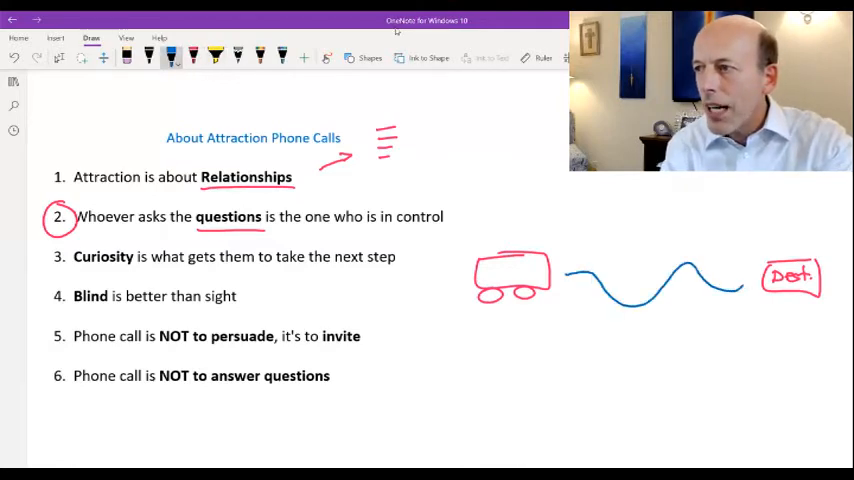
left_click_drag(700, 284, 744, 278)
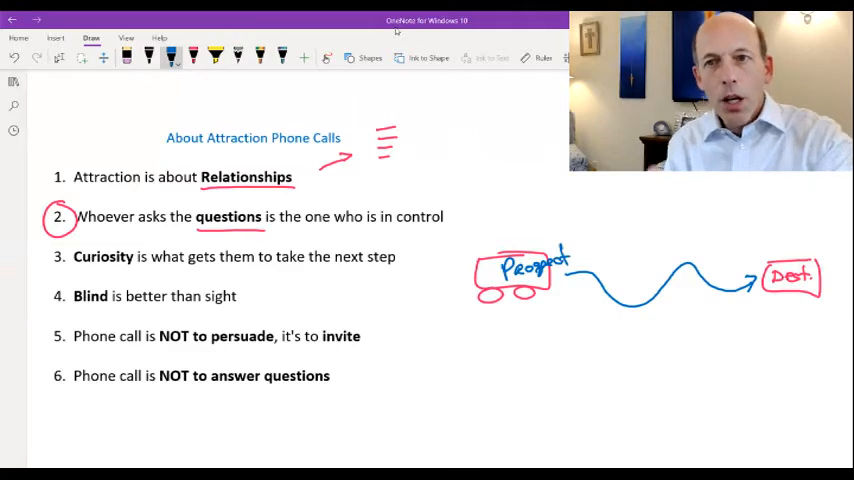
left_click_drag(396, 210, 456, 224)
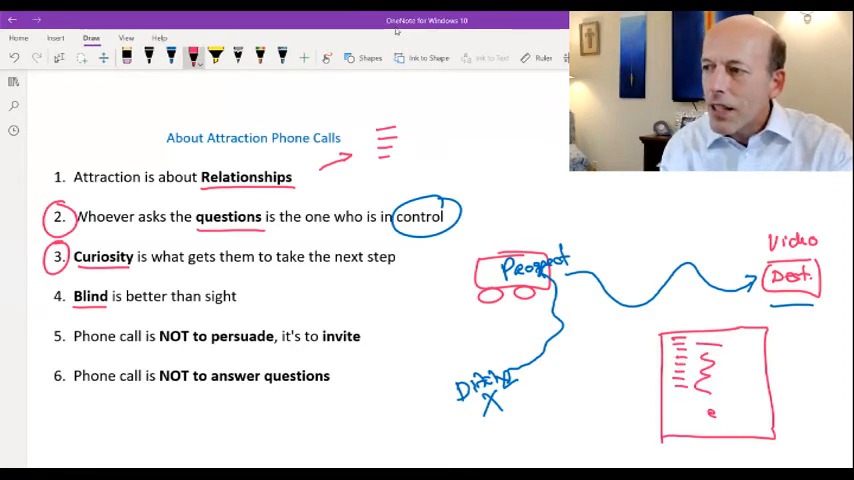
Step: Add an oval and arrow from the sketched box toward Dest., and underline NOT to persuade in principle 5
left_click_drag(700, 412, 736, 412)
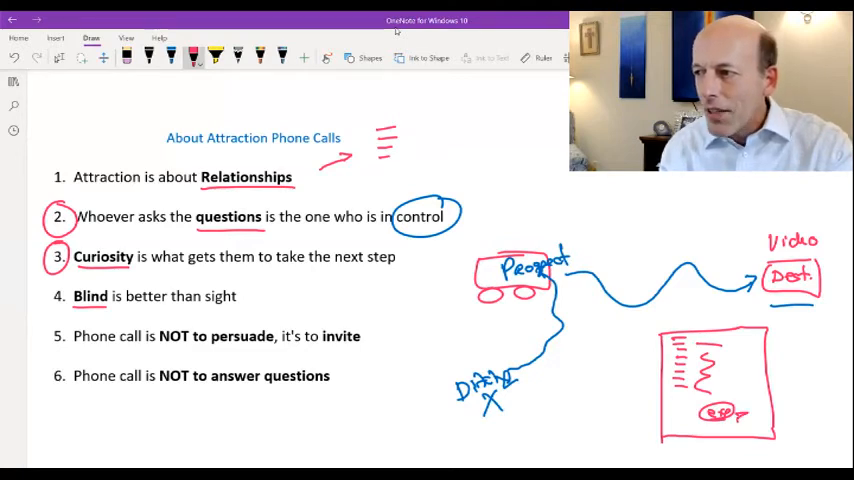
left_click_drag(744, 430, 800, 344)
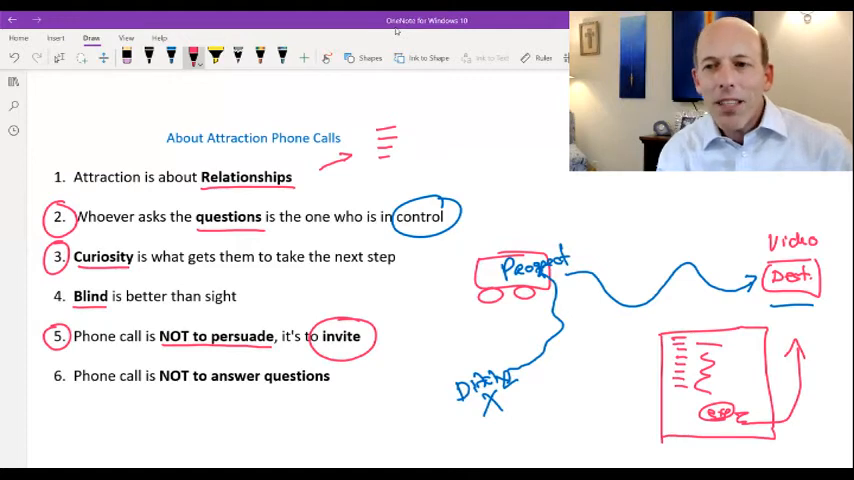
left_click_drag(156, 384, 330, 384)
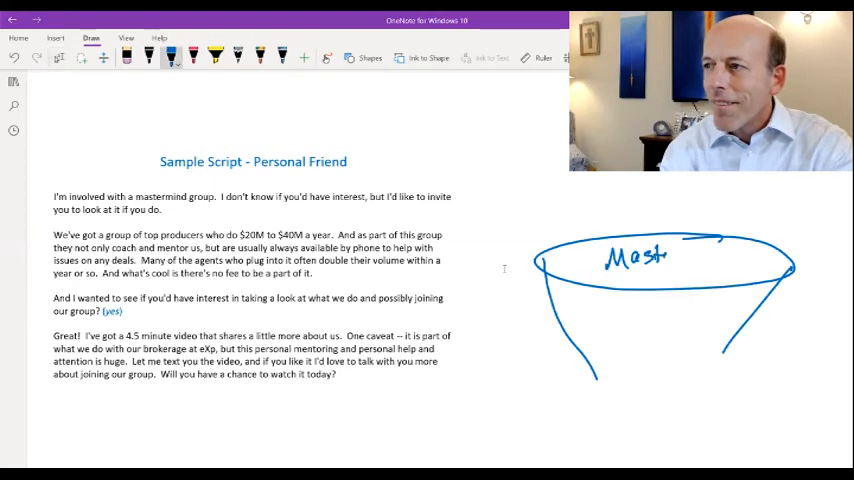
Step: Write Mastermind, Help and Free inside the funnel, with an arrow to exp at its spout
left_click_drag(668, 258, 716, 258)
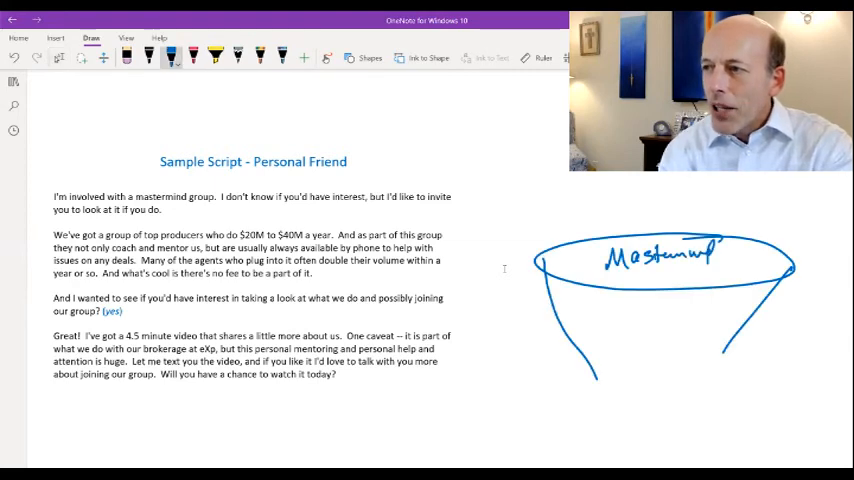
left_click_drag(624, 296, 670, 298)
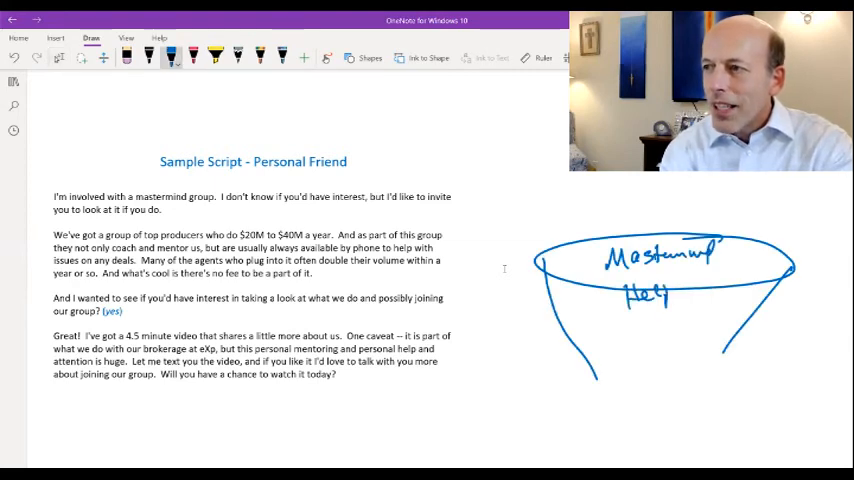
left_click_drag(630, 324, 644, 336)
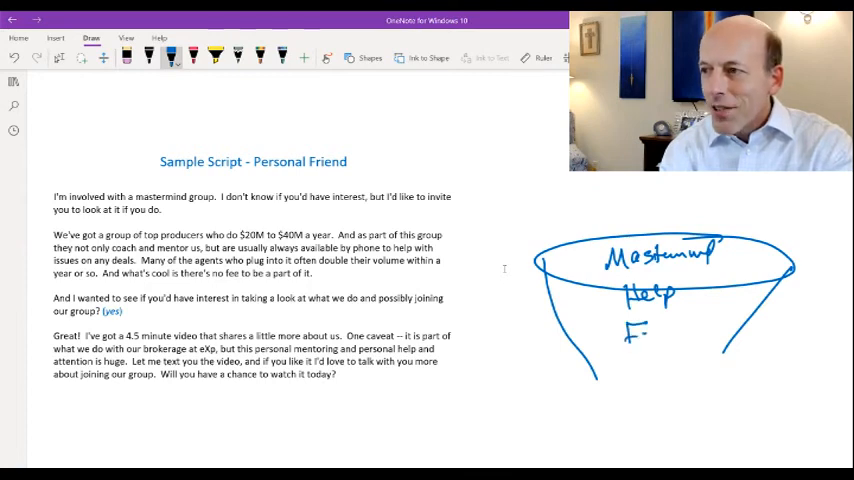
left_click_drag(636, 330, 676, 336)
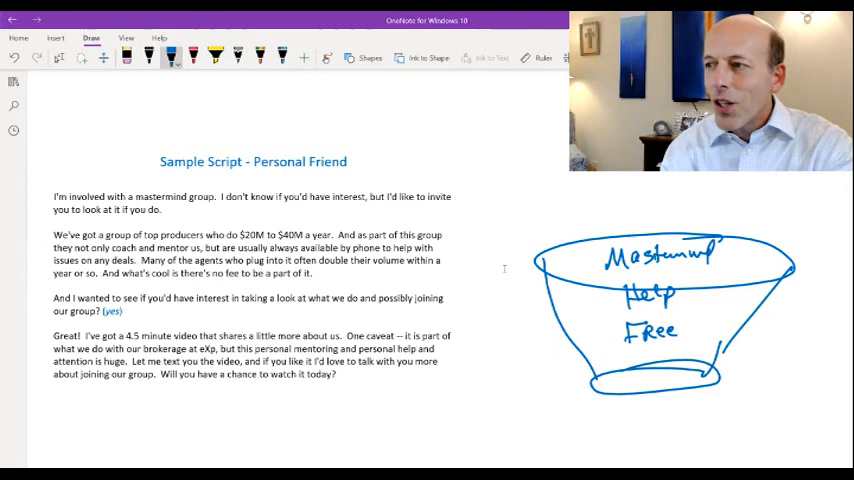
left_click_drag(678, 350, 658, 400)
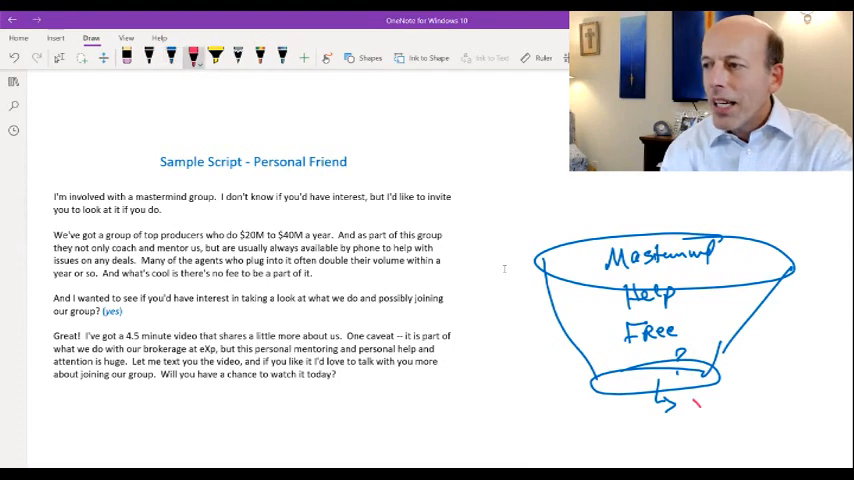
left_click_drag(670, 404, 716, 404)
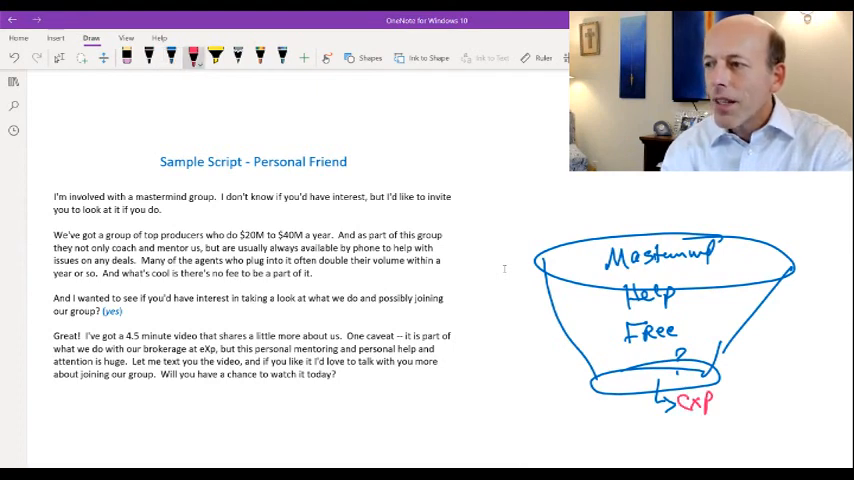